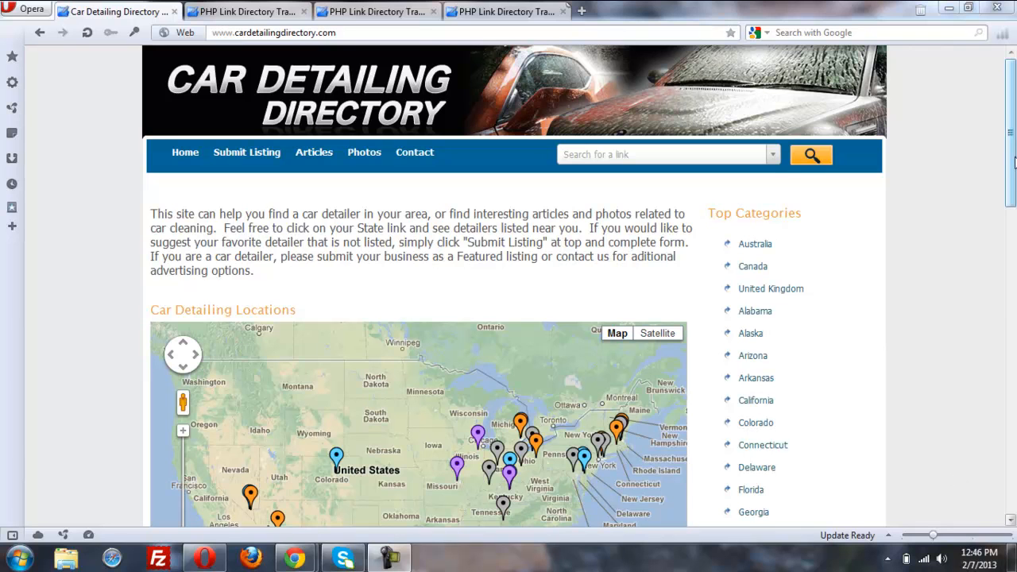
Scroll the HOMEPAGE widgets list to bring Latest Photos up first
{"action": "scroll", "scroll_direction": "down", "scroll_amount": 3}
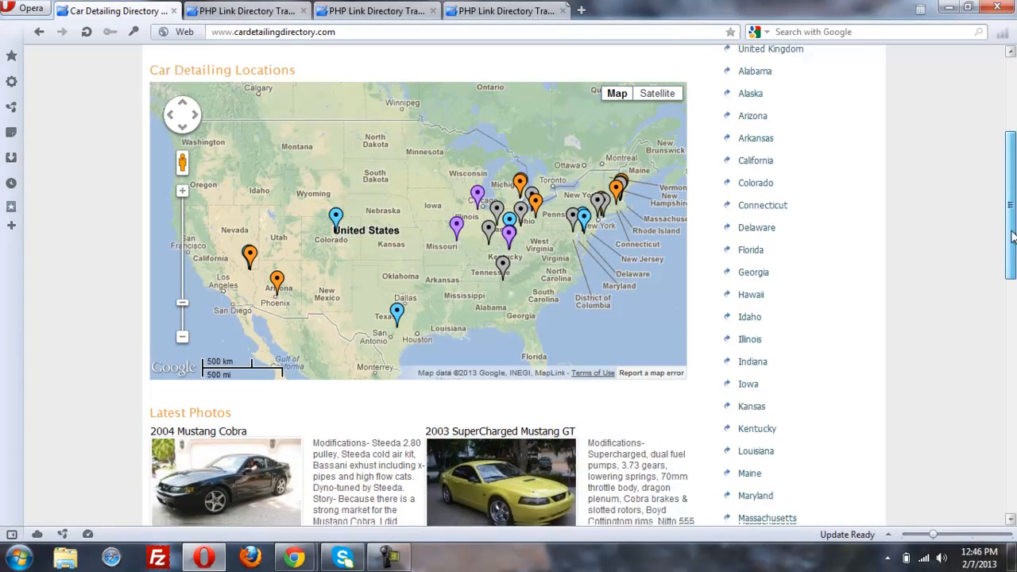
{"action": "scroll", "scroll_direction": "down", "scroll_amount": 3}
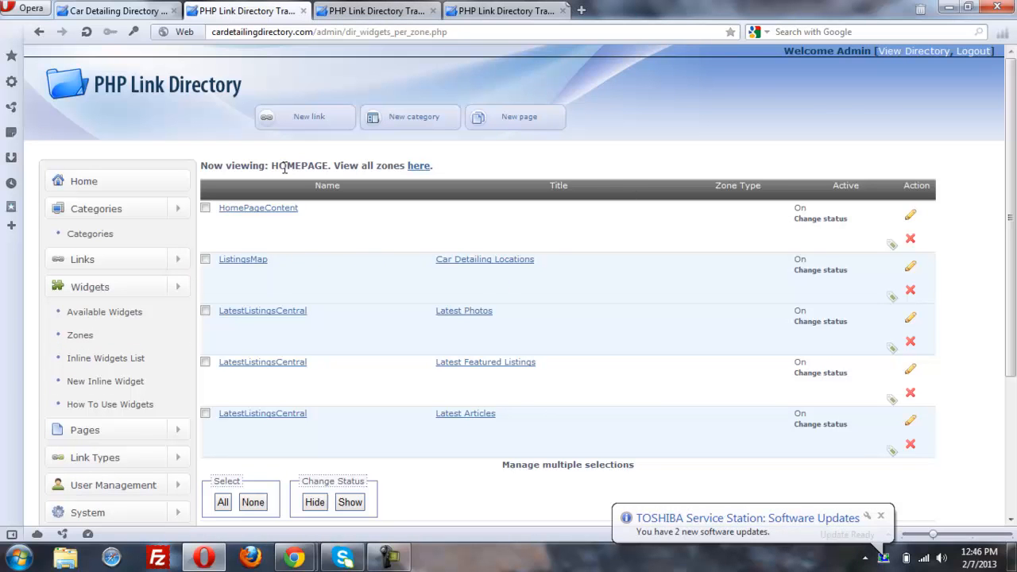
{"action": "mouse_move", "coordinate": [414, 317]}
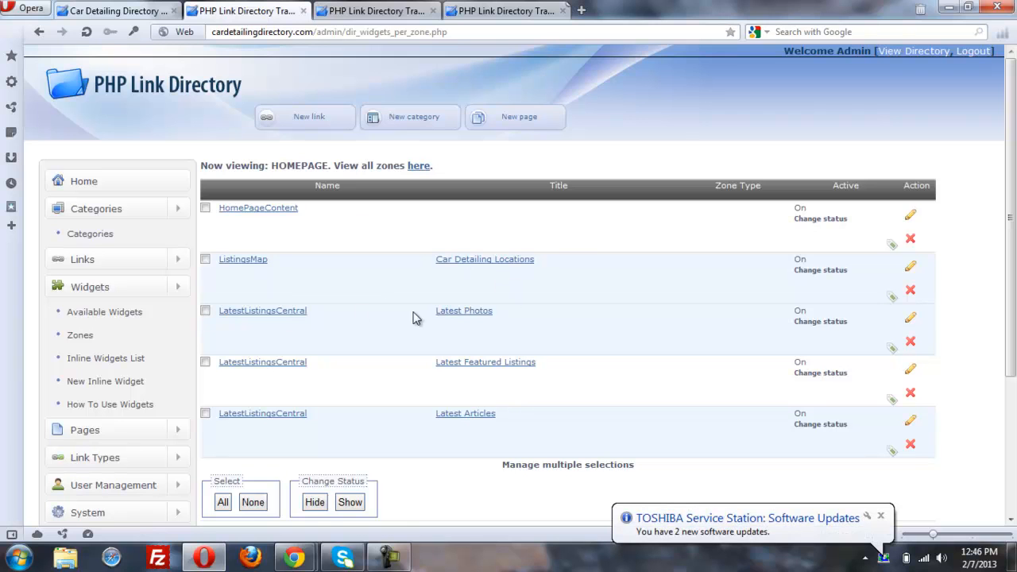
{"action": "mouse_move", "coordinate": [384, 305]}
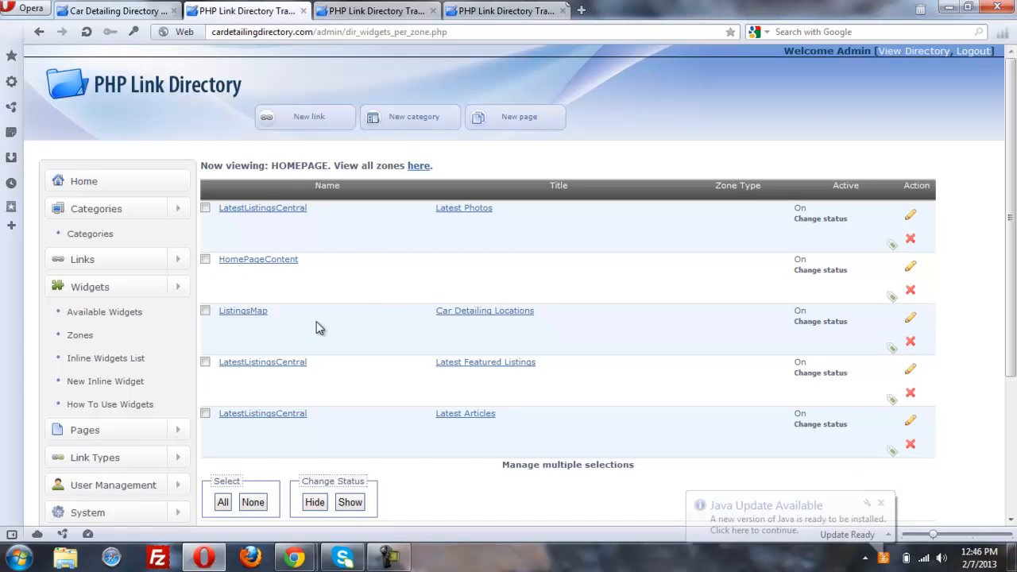
{"action": "mouse_move", "coordinate": [307, 197]}
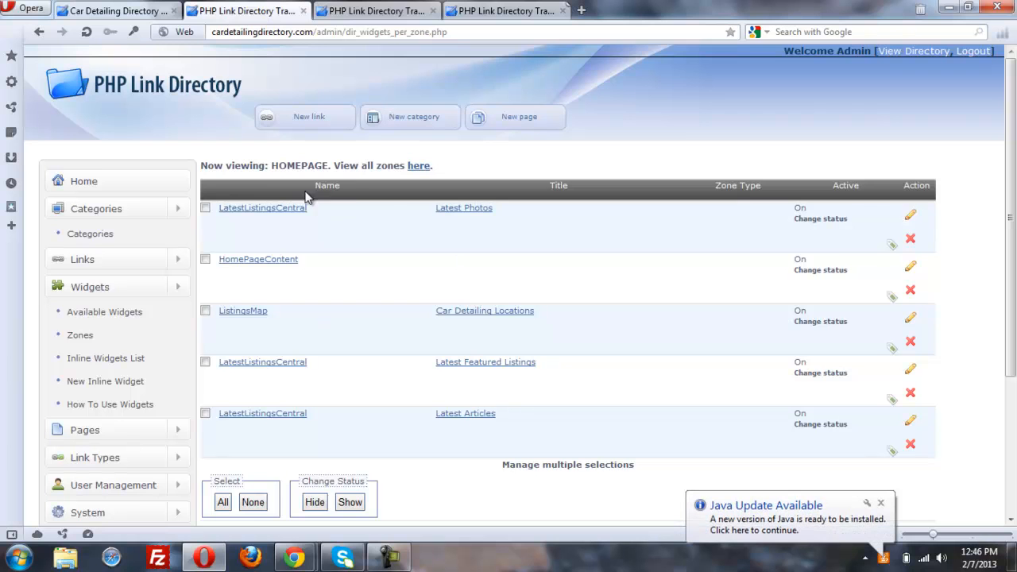
Reload the public directory homepage and check the current widget order
{"action": "left_click", "coordinate": [112, 11]}
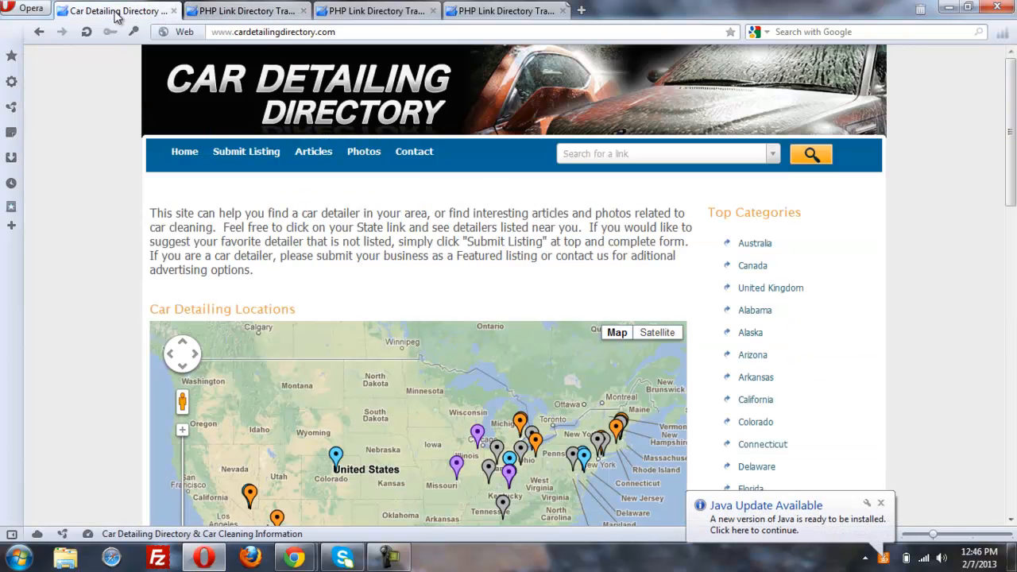
{"action": "left_click", "coordinate": [86, 33]}
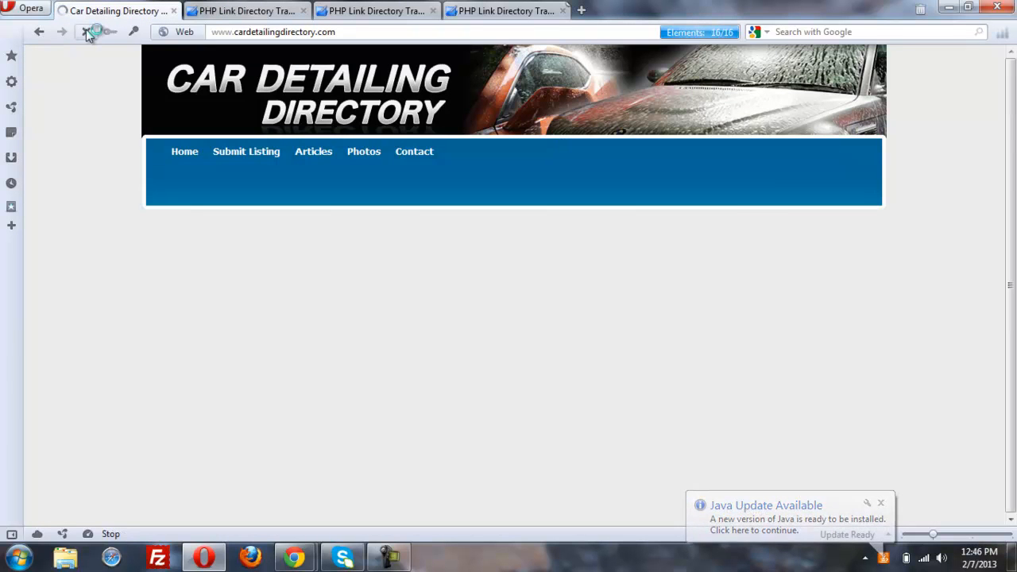
{"action": "left_click", "coordinate": [89, 32]}
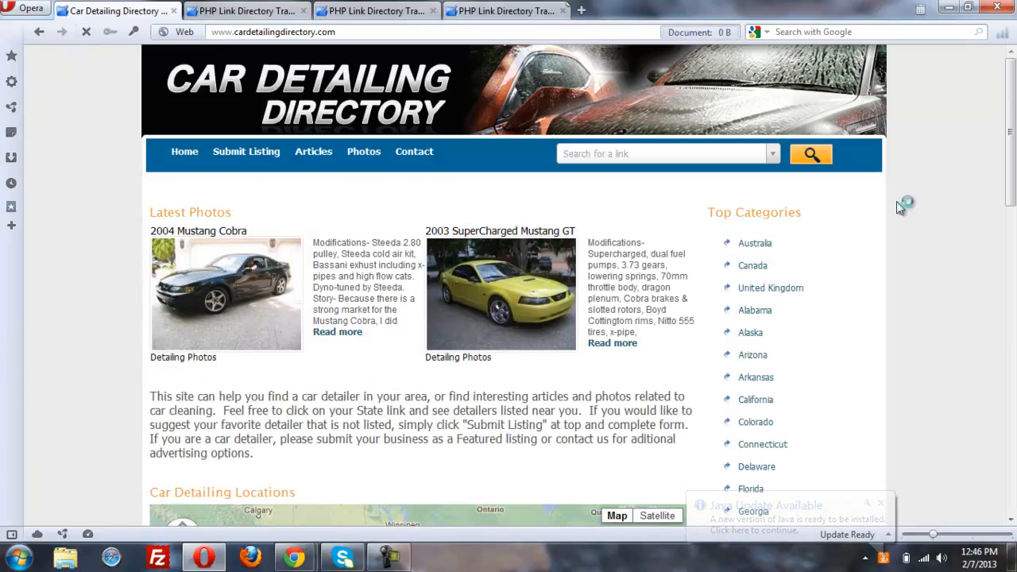
{"action": "scroll", "scroll_direction": "down", "scroll_amount": 3}
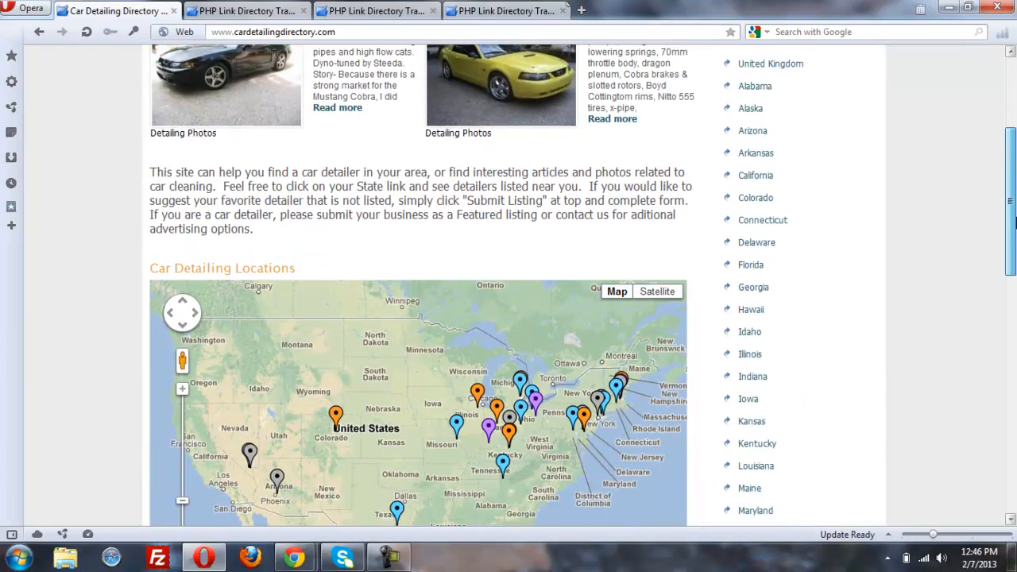
{"action": "scroll", "scroll_direction": "up", "scroll_amount": 3}
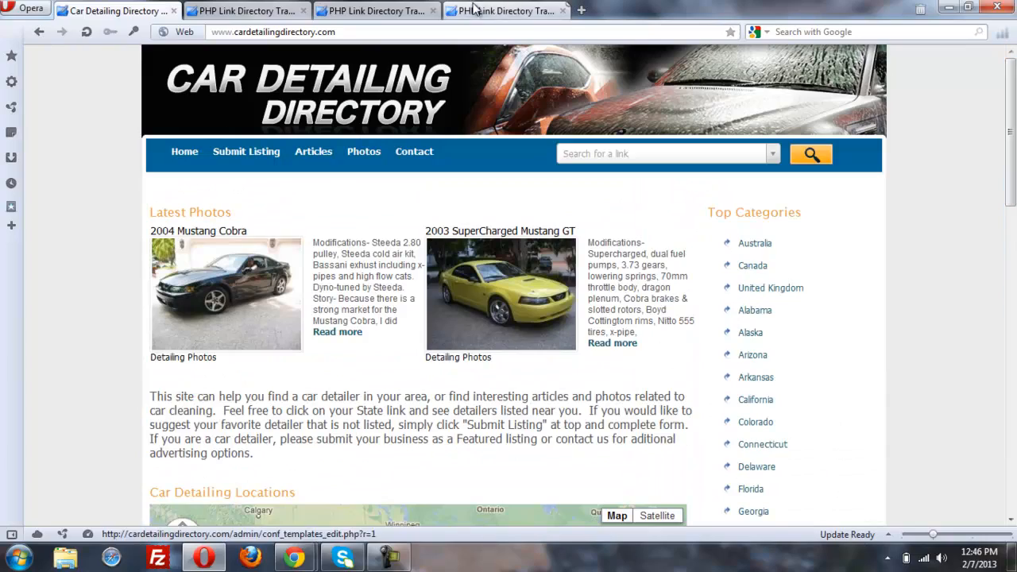
Review the HOMEPAGE widget list in the admin template settings, moving Latest Articles first
{"action": "left_click", "coordinate": [506, 10]}
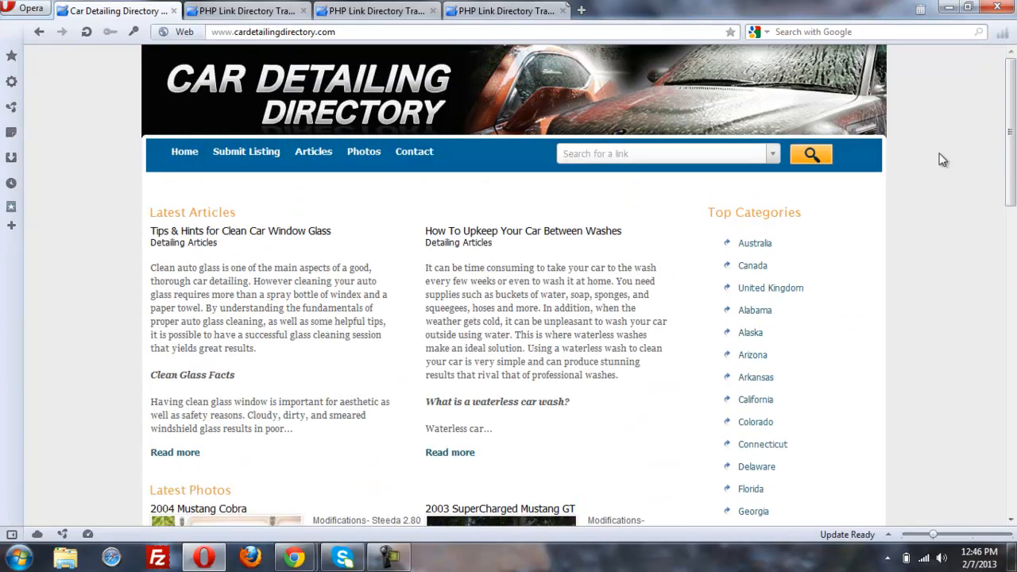
{"action": "scroll", "scroll_direction": "down", "scroll_amount": 3}
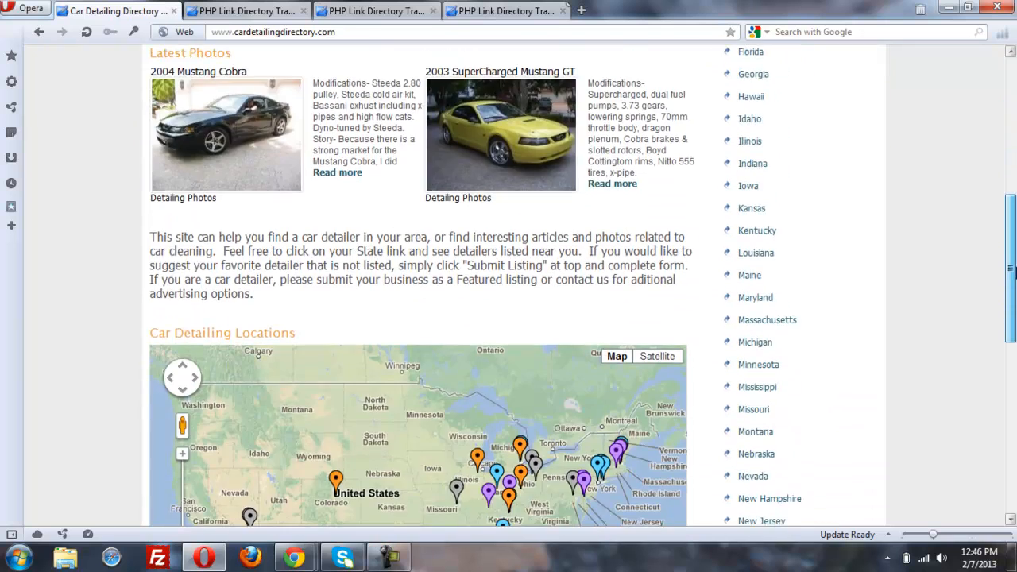
{"action": "scroll", "scroll_direction": "up", "scroll_amount": 3}
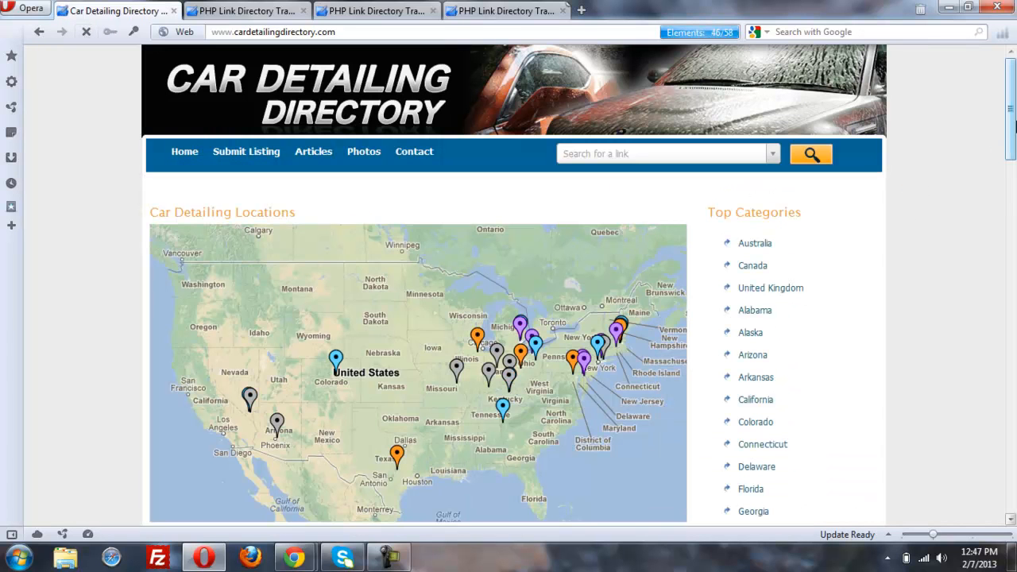
Finish placing ListingsMap first, then bring up the admin Categories list
{"action": "scroll", "scroll_direction": "down", "scroll_amount": 3}
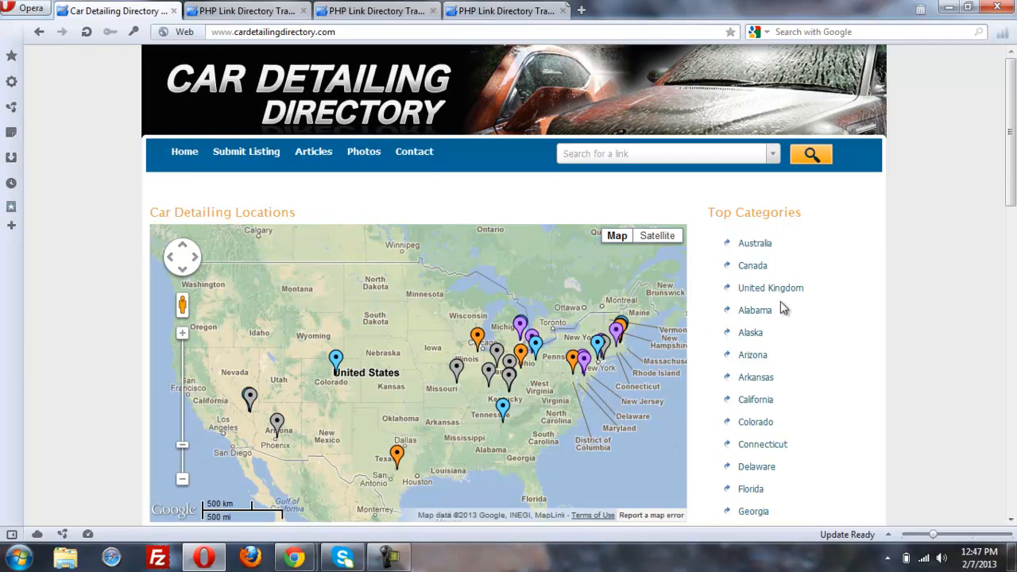
{"action": "left_click", "coordinate": [370, 10]}
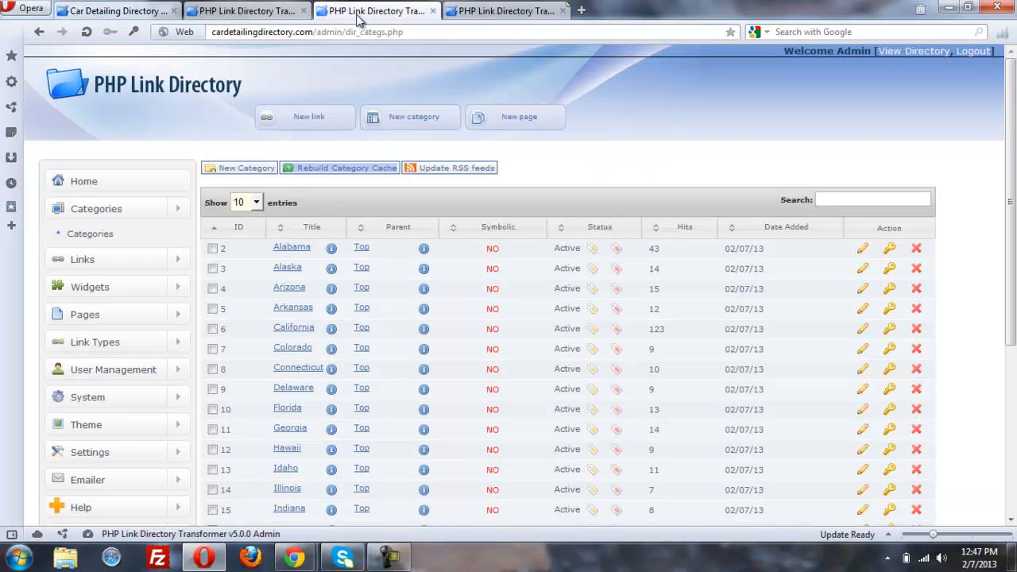
Select homepage Layout 2 (left sidebar) for the NewTemp template and save it
{"action": "left_click", "coordinate": [509, 12]}
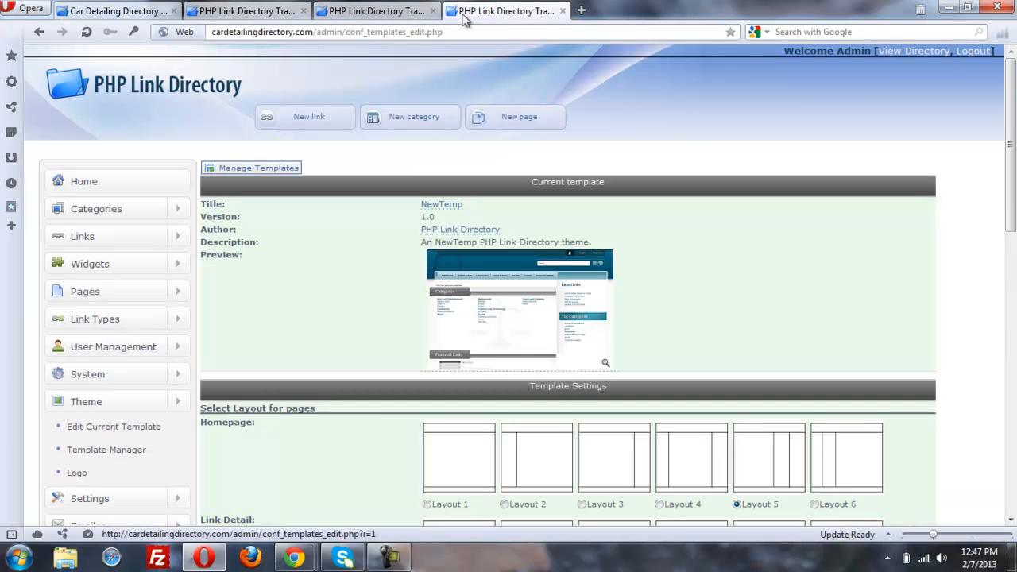
{"action": "mouse_move", "coordinate": [119, 414]}
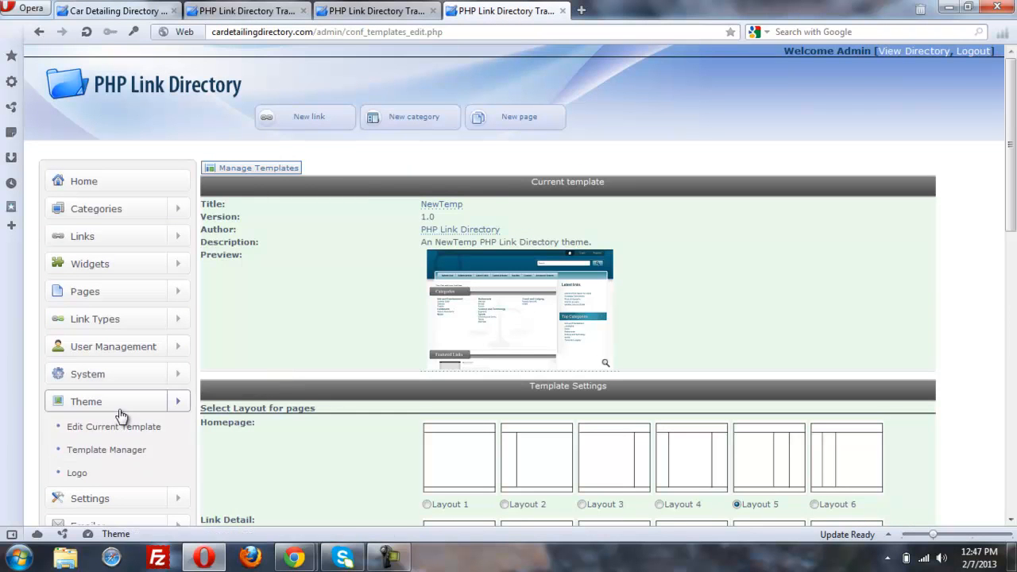
{"action": "scroll", "scroll_direction": "down", "scroll_amount": 3}
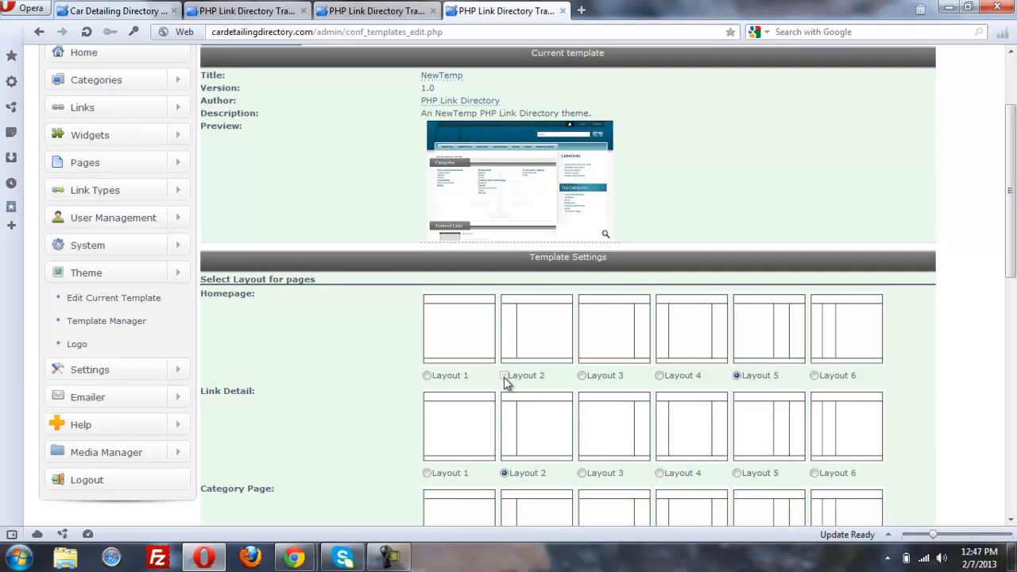
{"action": "left_click", "coordinate": [503, 375]}
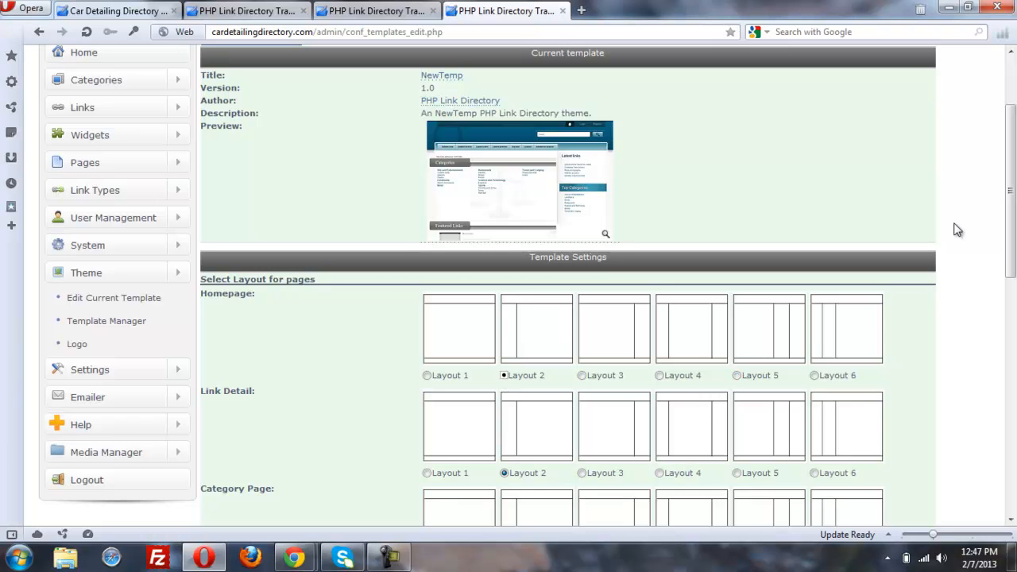
{"action": "scroll", "scroll_direction": "down", "scroll_amount": 3}
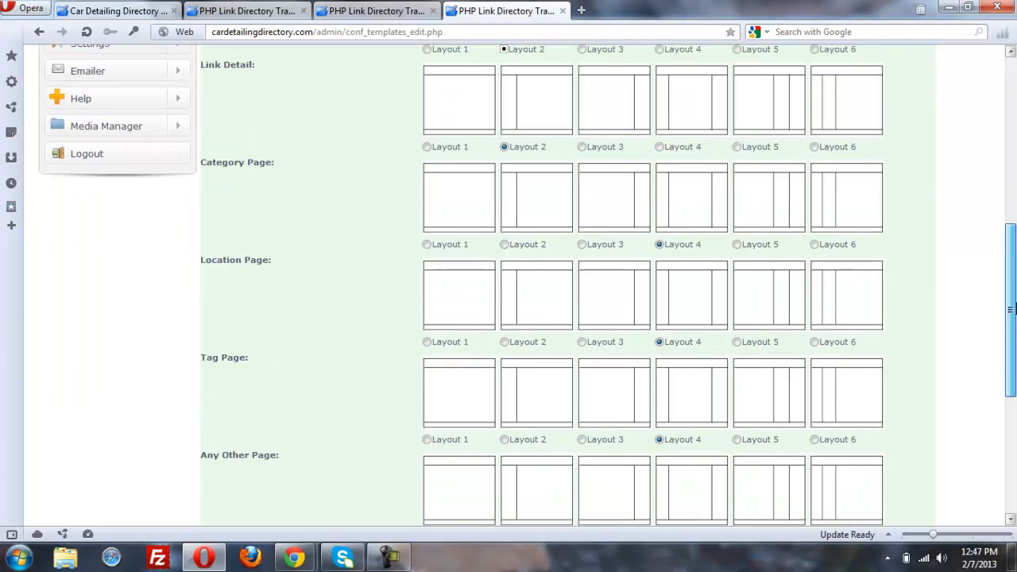
{"action": "scroll", "scroll_direction": "down", "scroll_amount": 3}
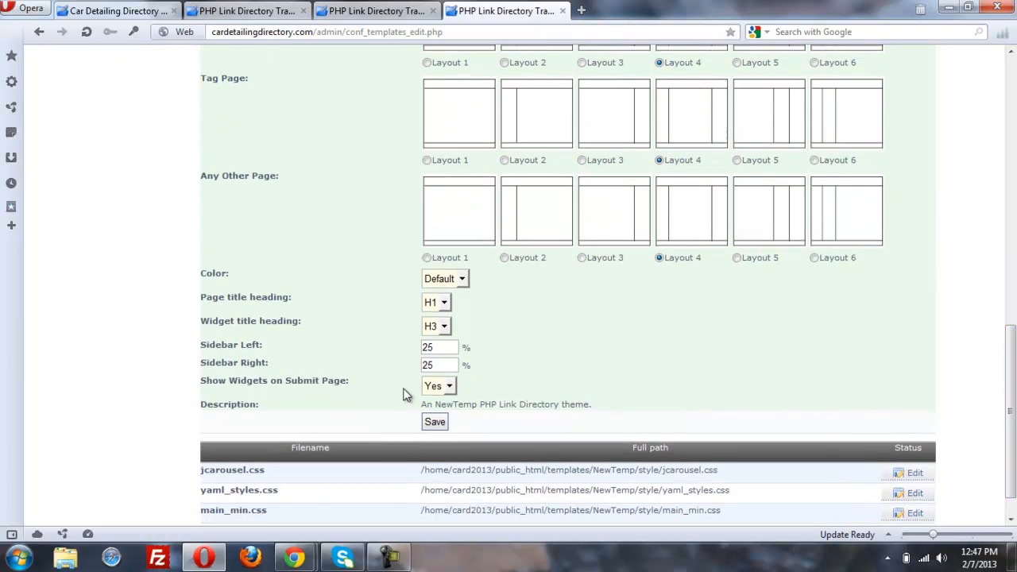
{"action": "left_click", "coordinate": [119, 11]}
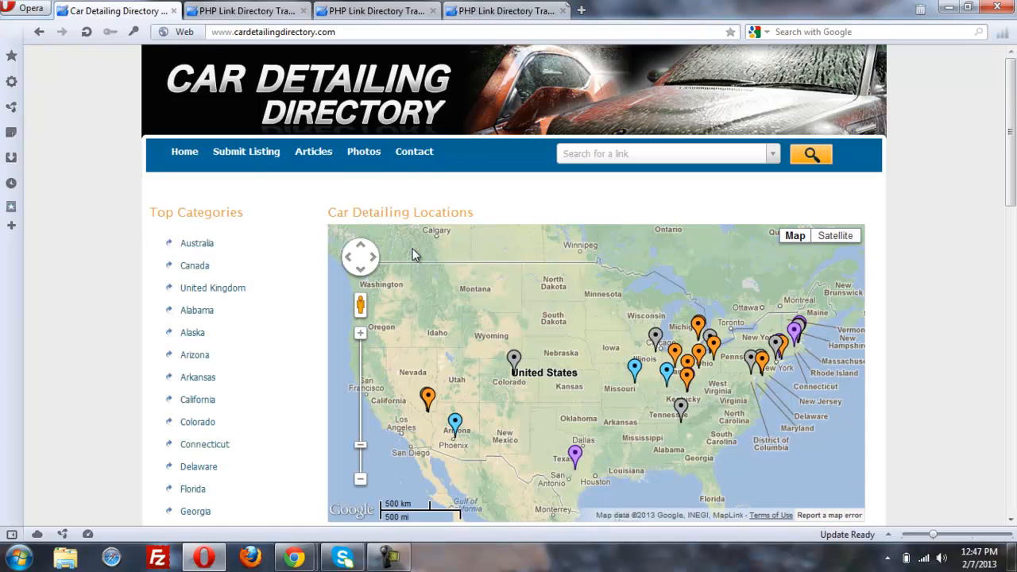
{"action": "mouse_move", "coordinate": [627, 394]}
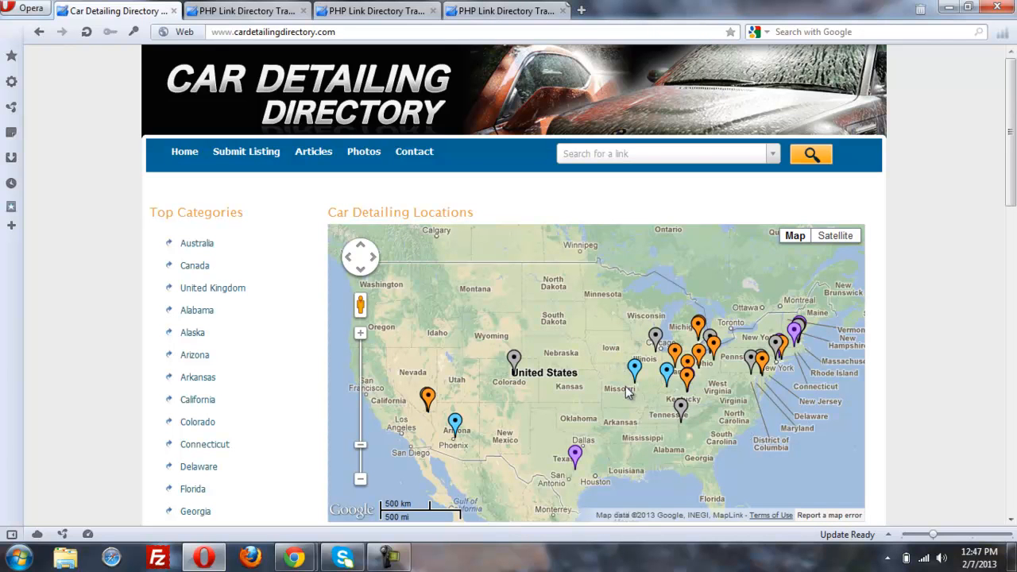
{"action": "scroll", "scroll_direction": "down", "scroll_amount": 3}
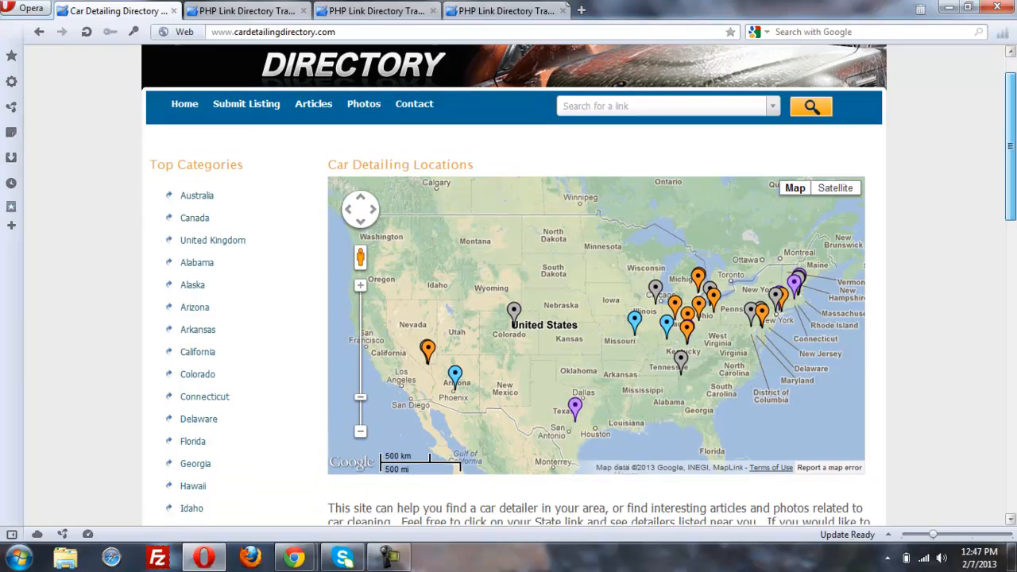
{"action": "scroll", "scroll_direction": "down", "scroll_amount": 3}
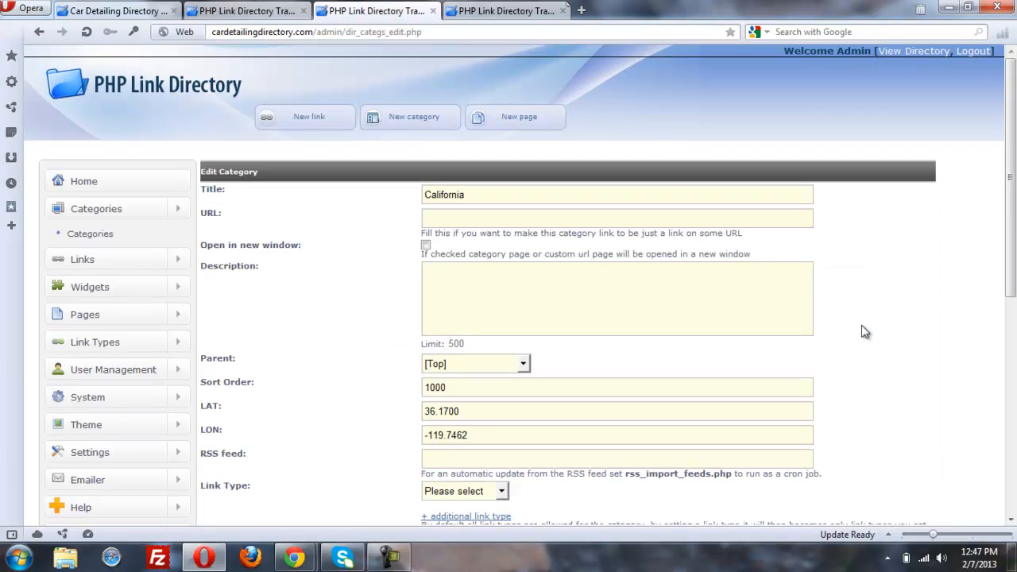
Leave the California Edit Category form for the public California category page
{"action": "left_click", "coordinate": [494, 434]}
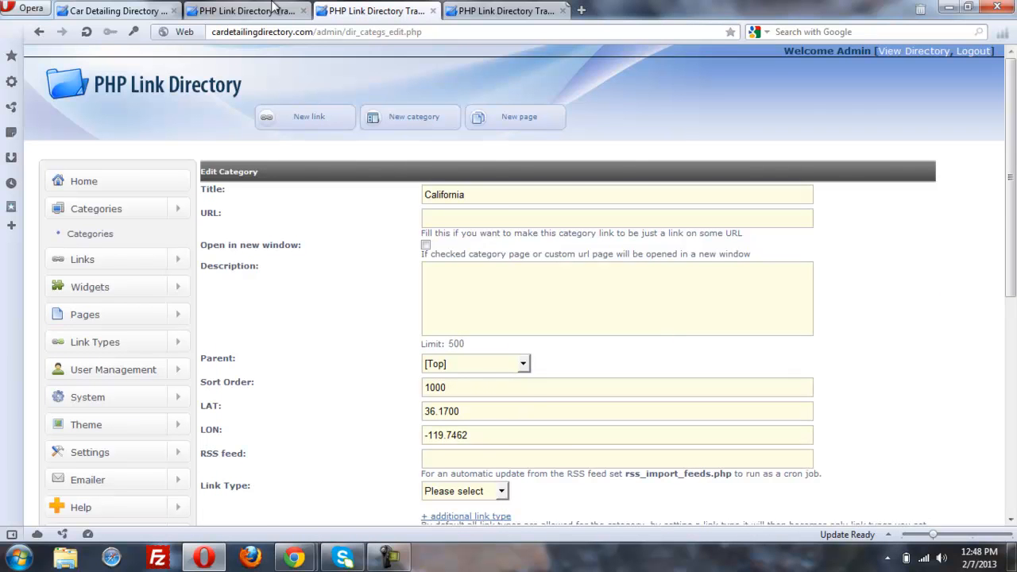
{"action": "left_click", "coordinate": [103, 10]}
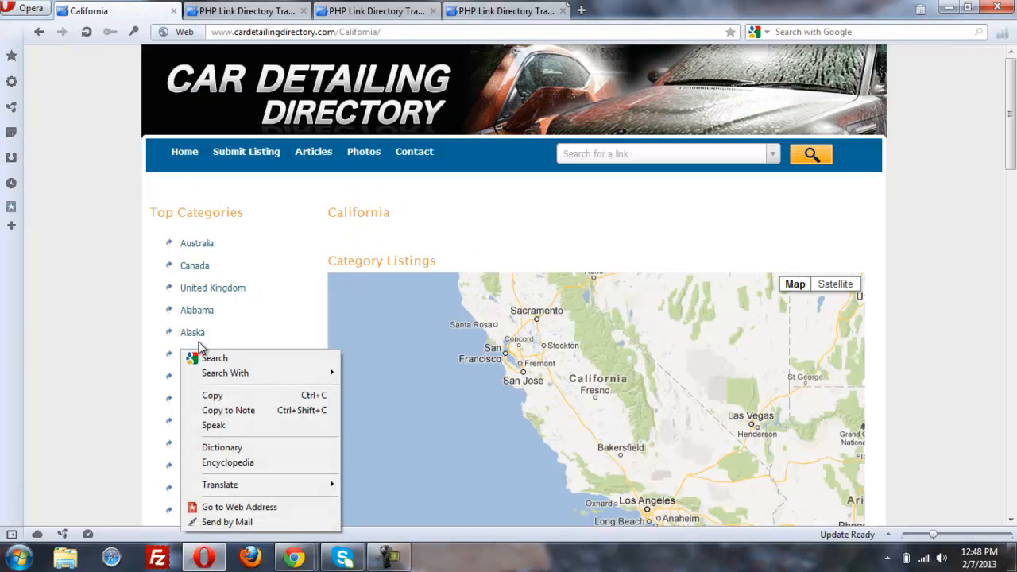
Open Details Finest of So. Cal from the California map marker, then Detailing Articles
{"action": "left_click", "coordinate": [936, 349]}
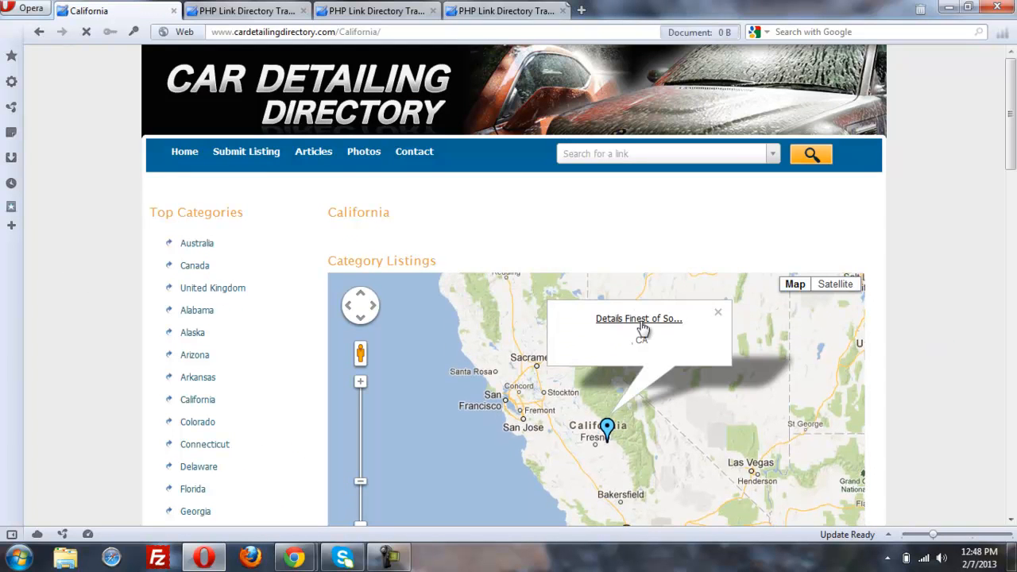
{"action": "left_click", "coordinate": [637, 318]}
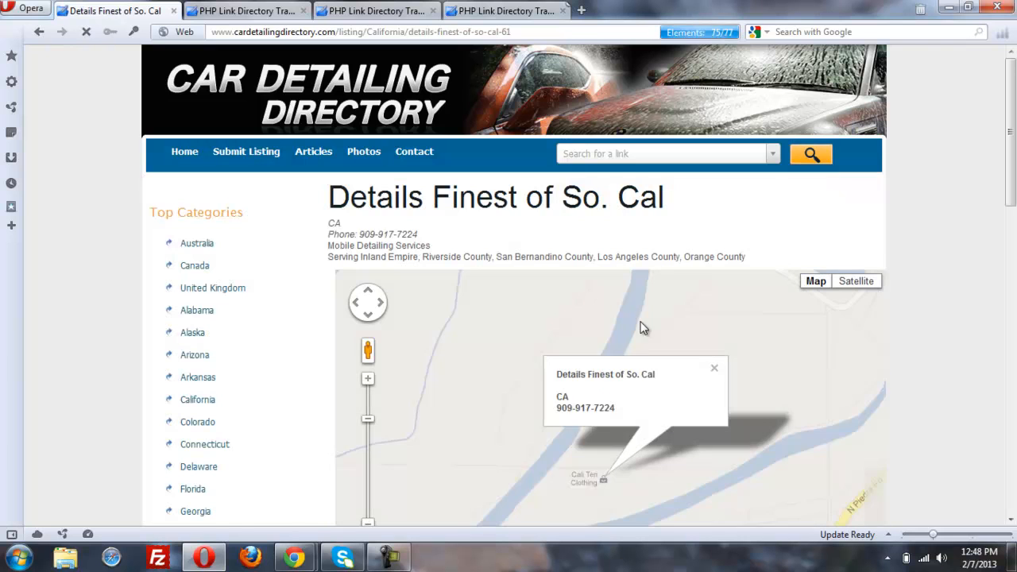
{"action": "scroll", "scroll_direction": "down", "scroll_amount": 3}
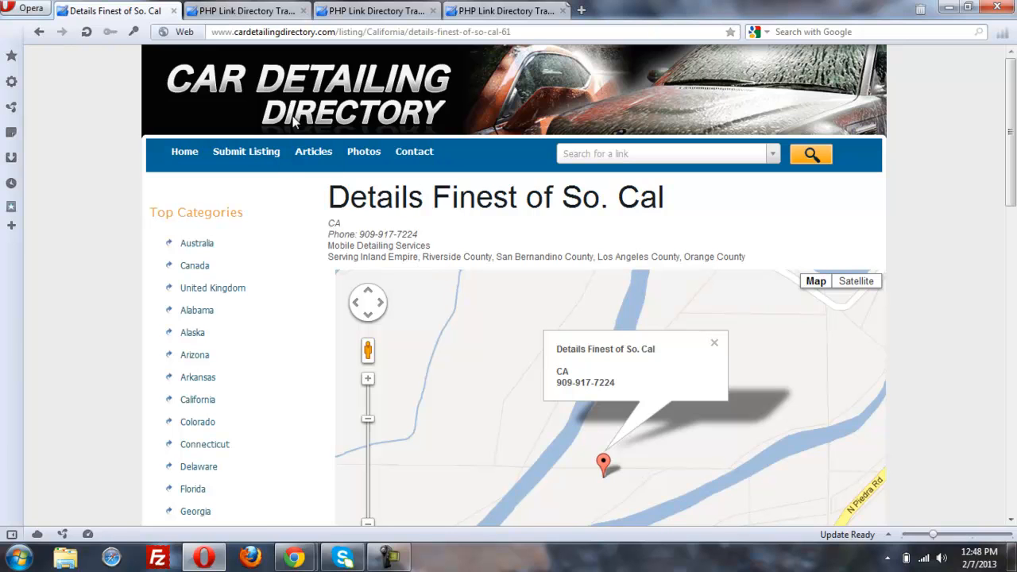
{"action": "mouse_move", "coordinate": [584, 382]}
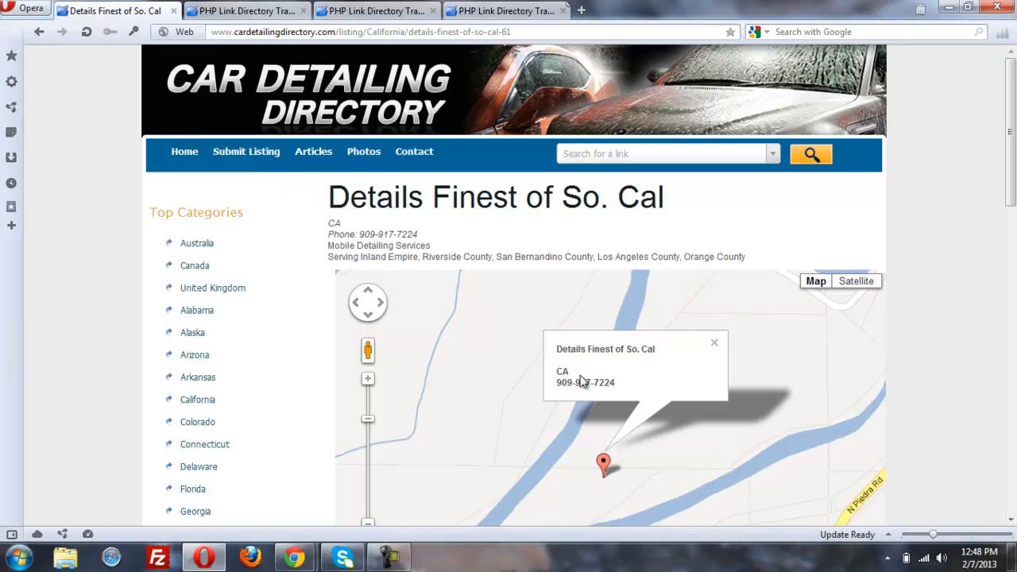
{"action": "left_click", "coordinate": [313, 151]}
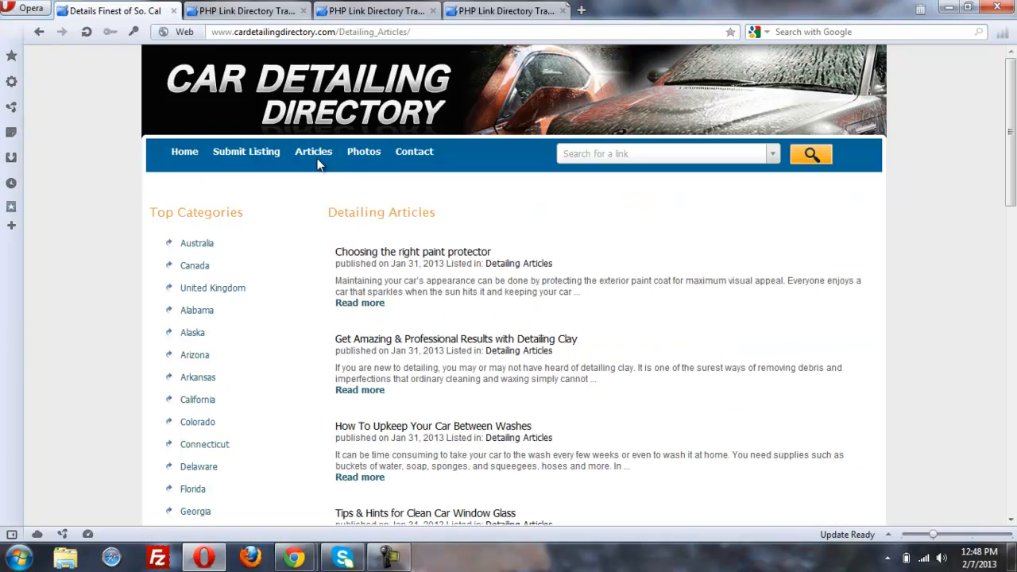
Visit Detailing Photos, return Home, and scroll down to Latest Featured Listings
{"action": "left_click", "coordinate": [363, 151]}
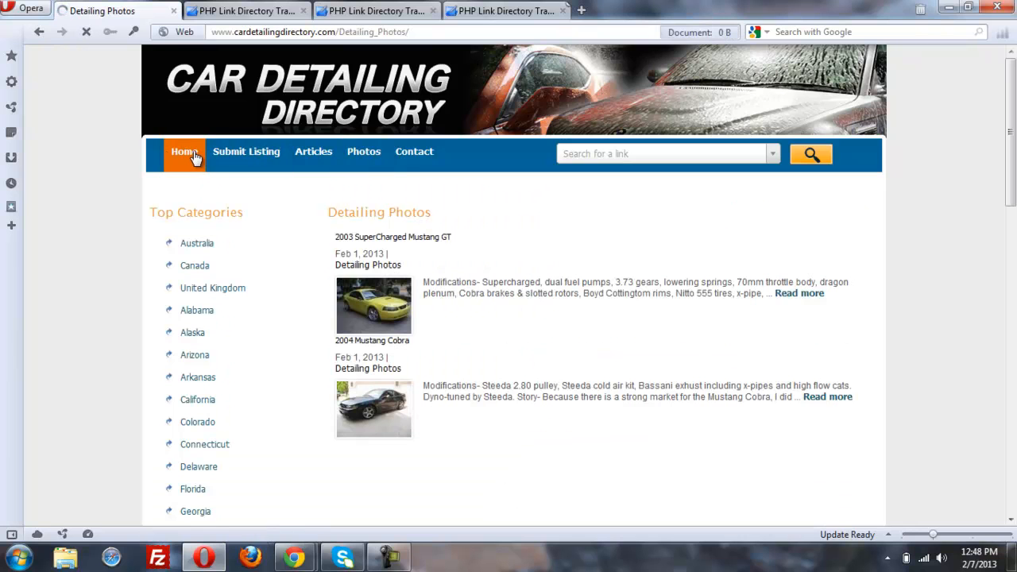
{"action": "left_click", "coordinate": [184, 152]}
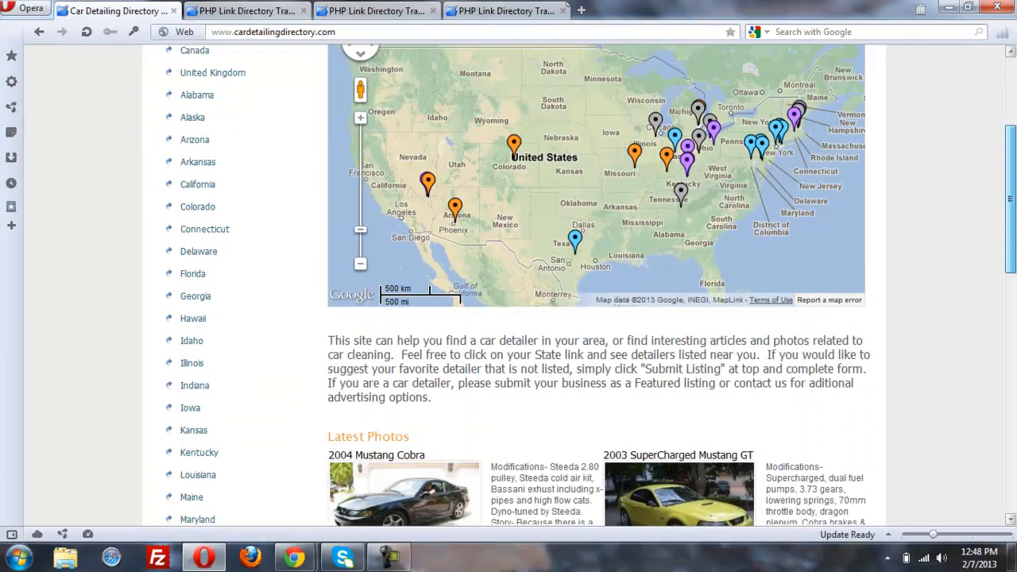
{"action": "scroll", "scroll_direction": "down", "scroll_amount": 3}
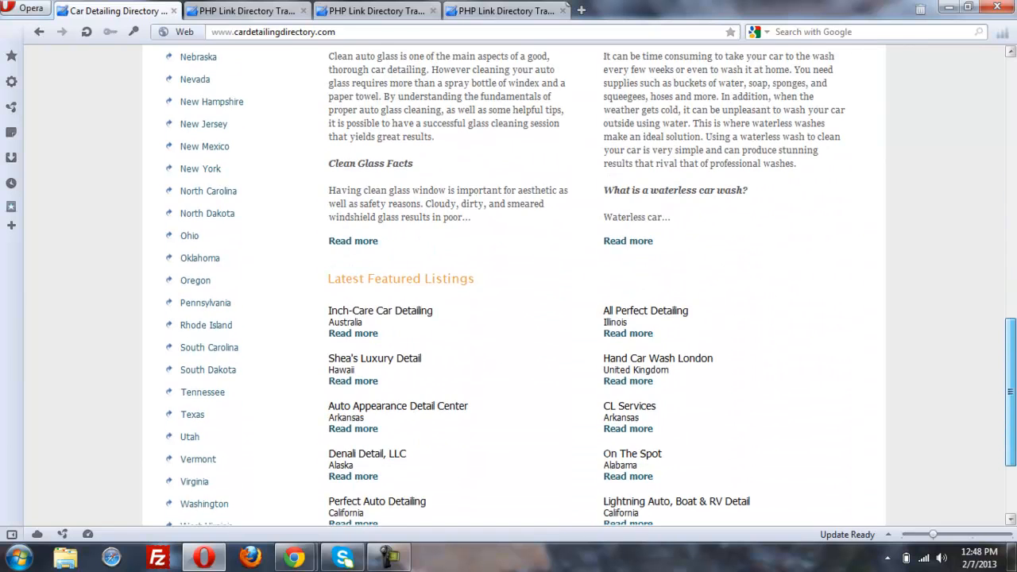
{"action": "scroll", "scroll_direction": "down", "scroll_amount": 3}
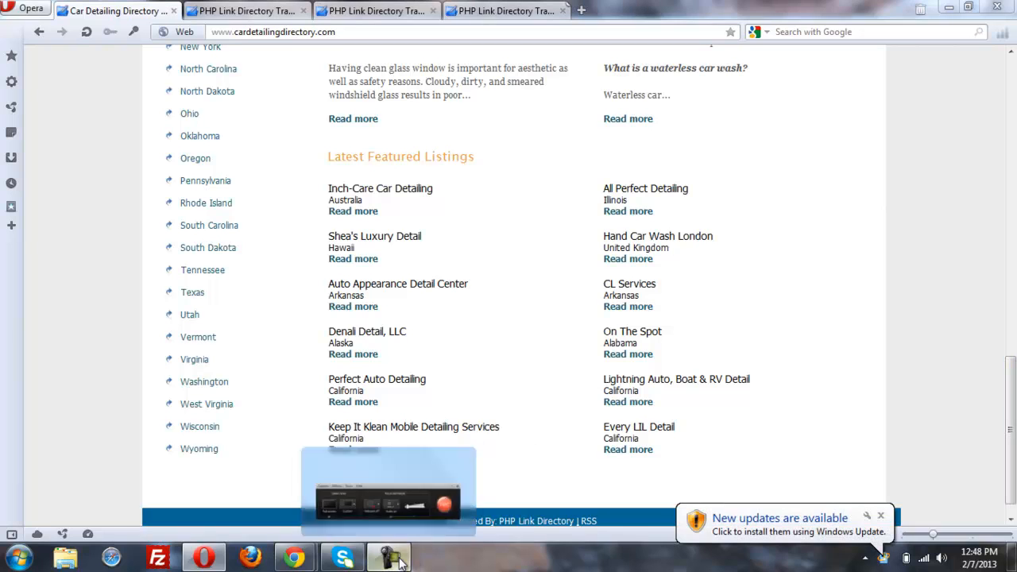
{"action": "left_click", "coordinate": [391, 556]}
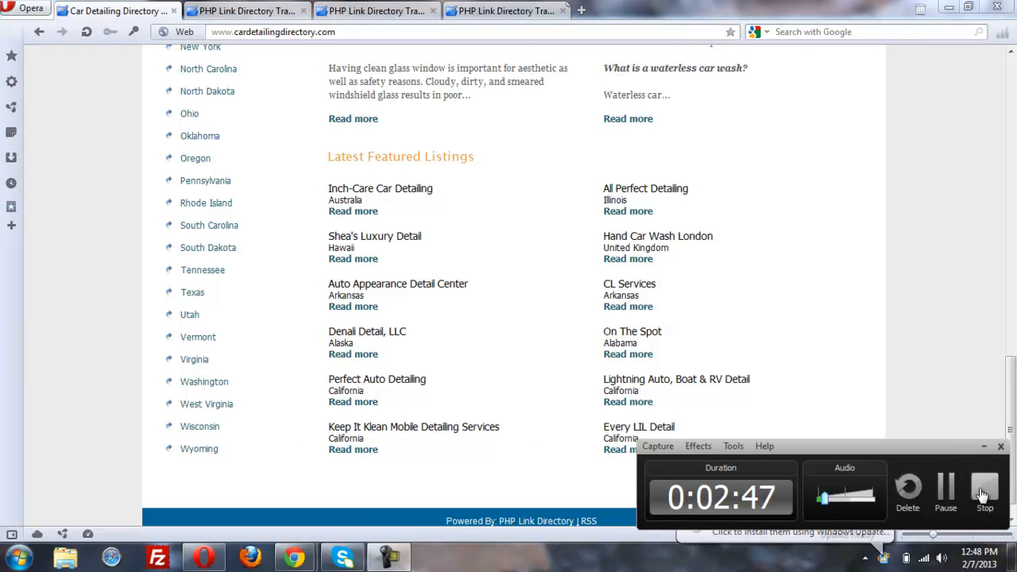